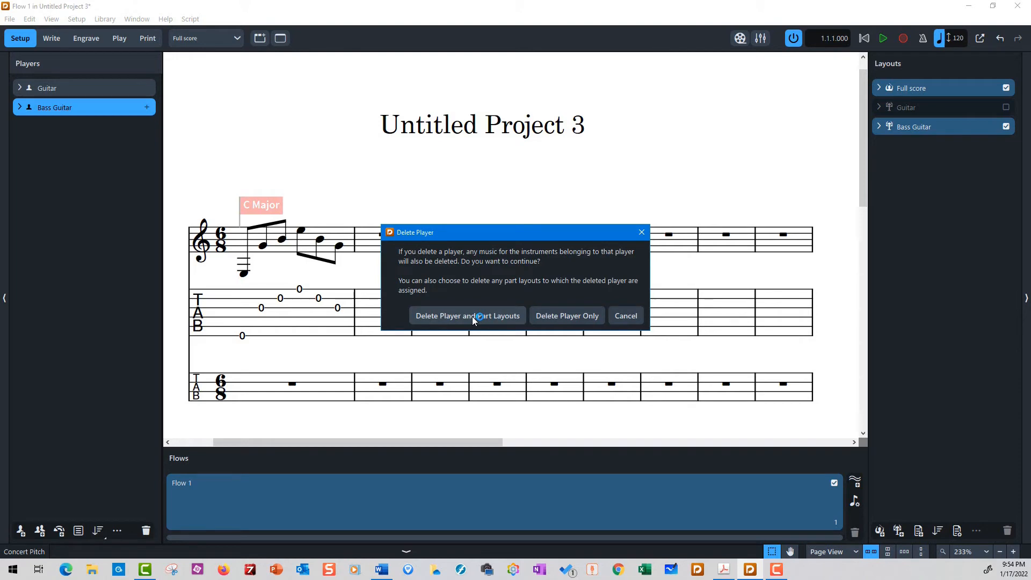
Delete the Bass Guitar player together with its part layouts.
{"action": "left_click", "coordinate": [467, 315]}
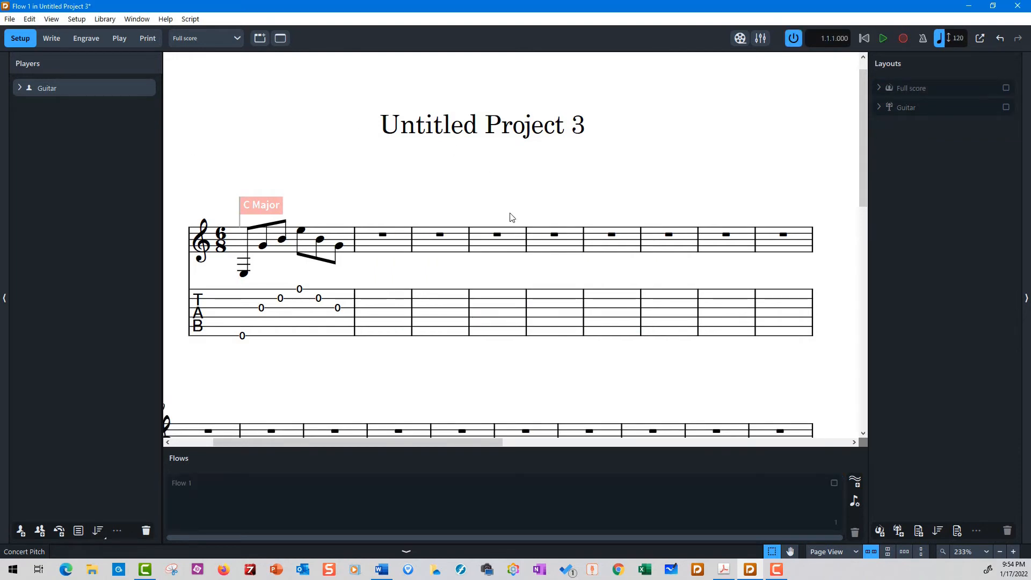
{"action": "mouse_move", "coordinate": [194, 131]}
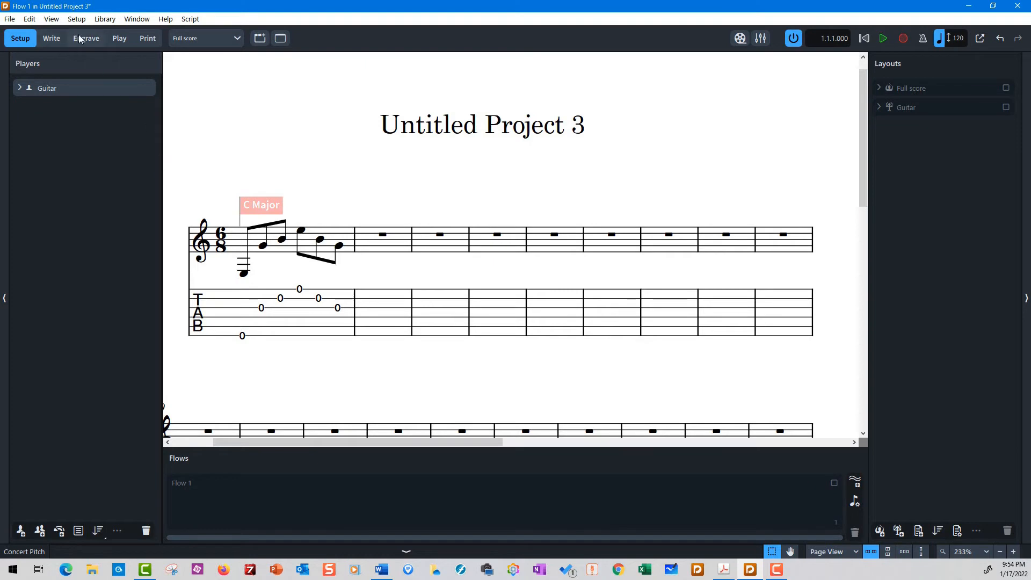
In Write mode, select the low E2 bass note at the start of bar 1.
{"action": "left_click", "coordinate": [51, 39]}
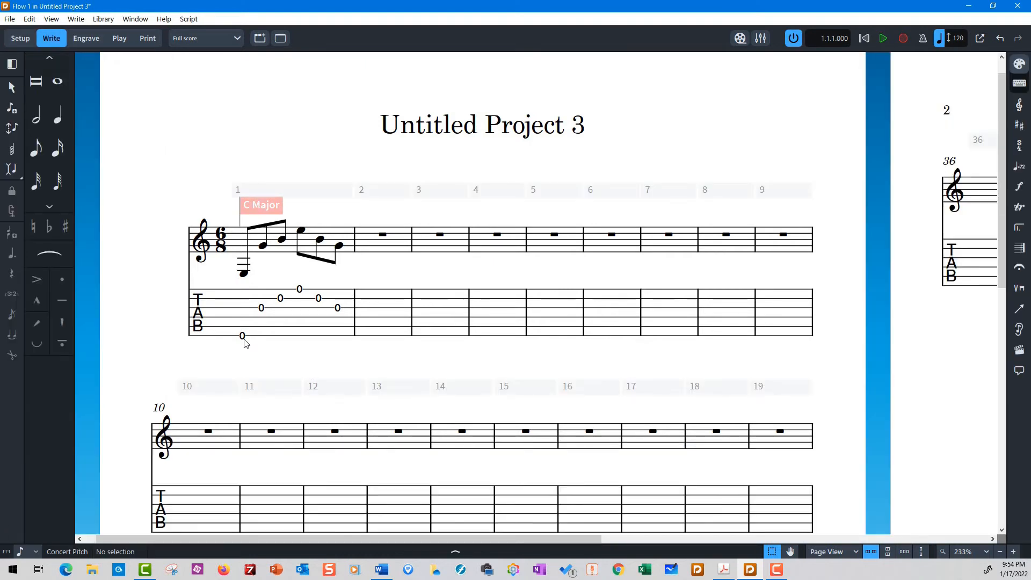
{"action": "left_click", "coordinate": [243, 335]}
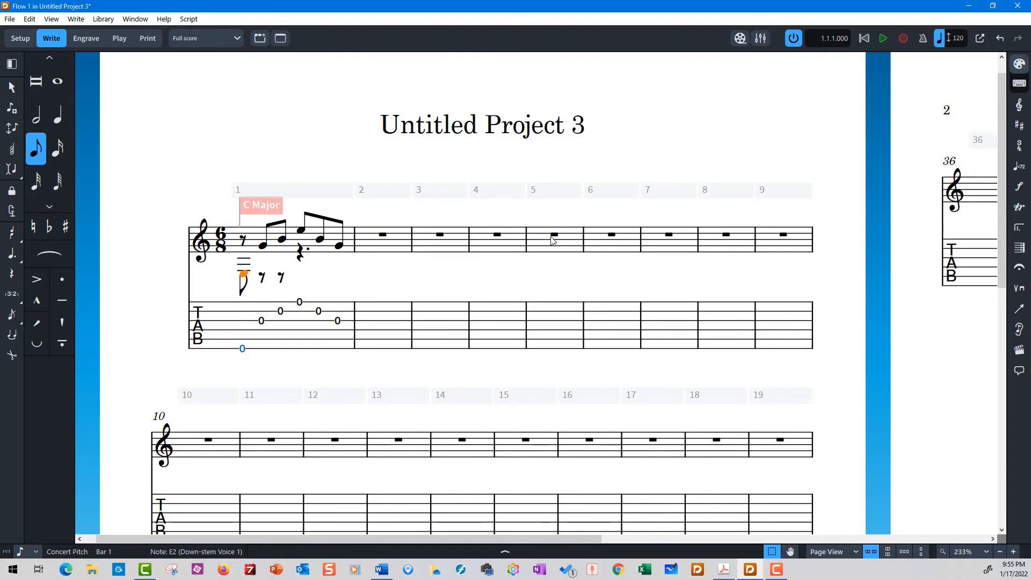
{"action": "mouse_move", "coordinate": [543, 242]}
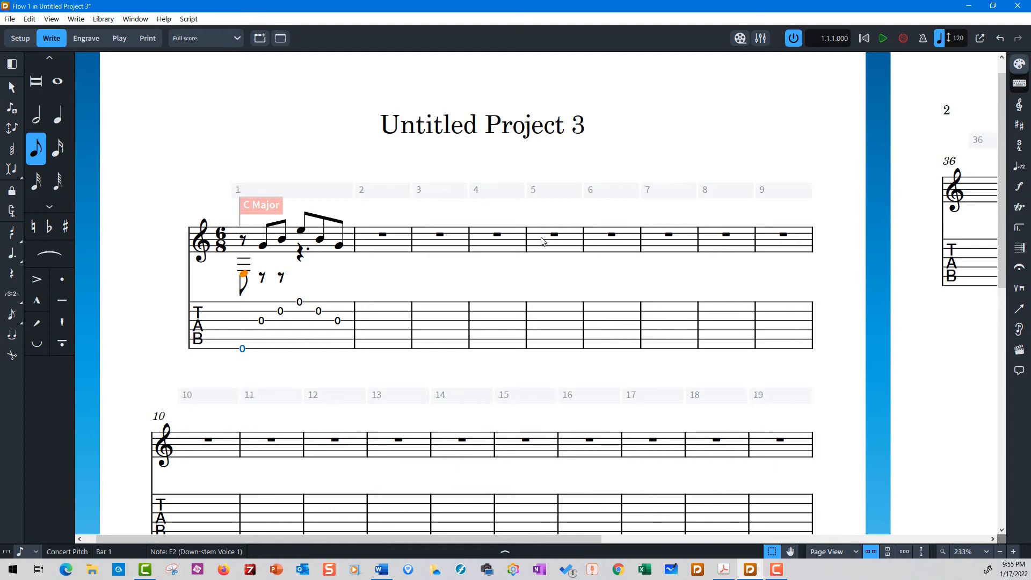